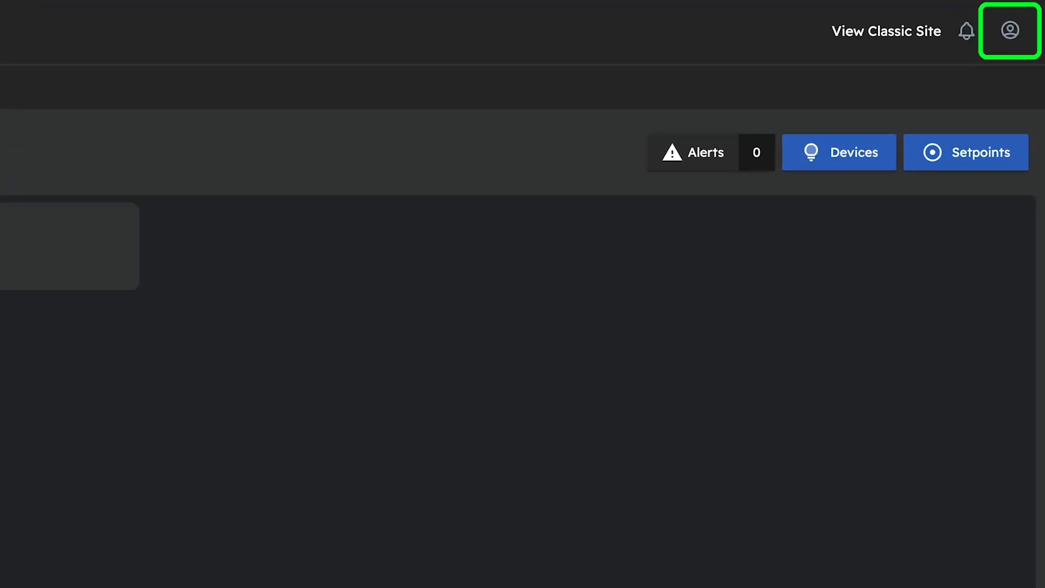
Open the account menu from the profile icon in the top-right header.
click(1008, 30)
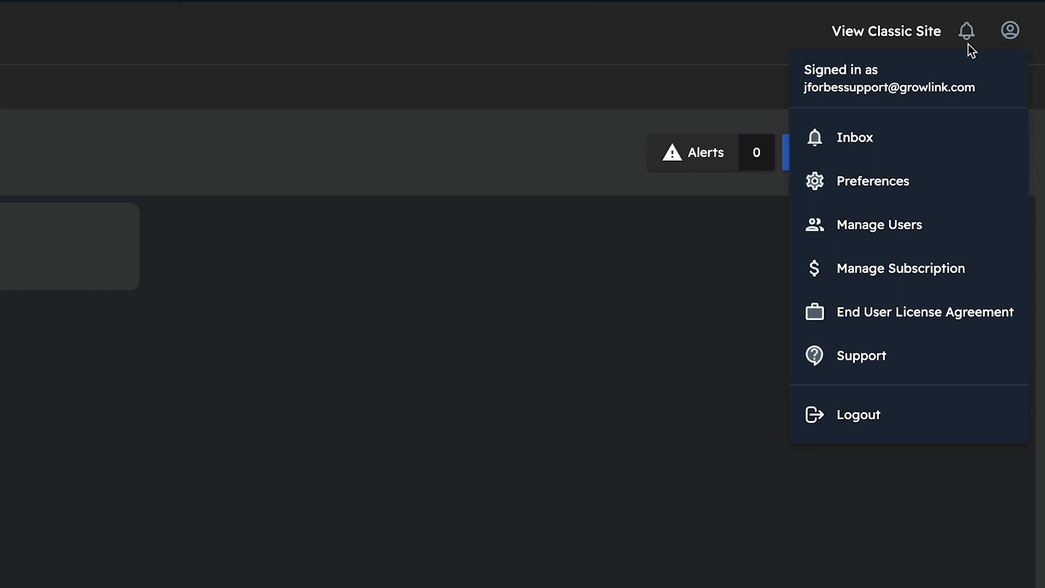
mouse_move(900, 267)
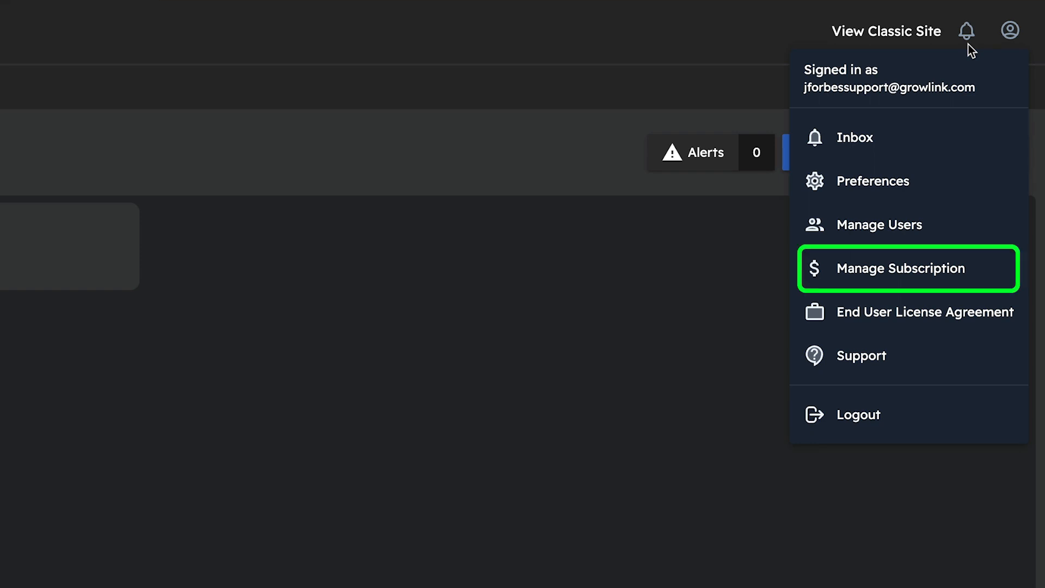
mouse_move(933, 242)
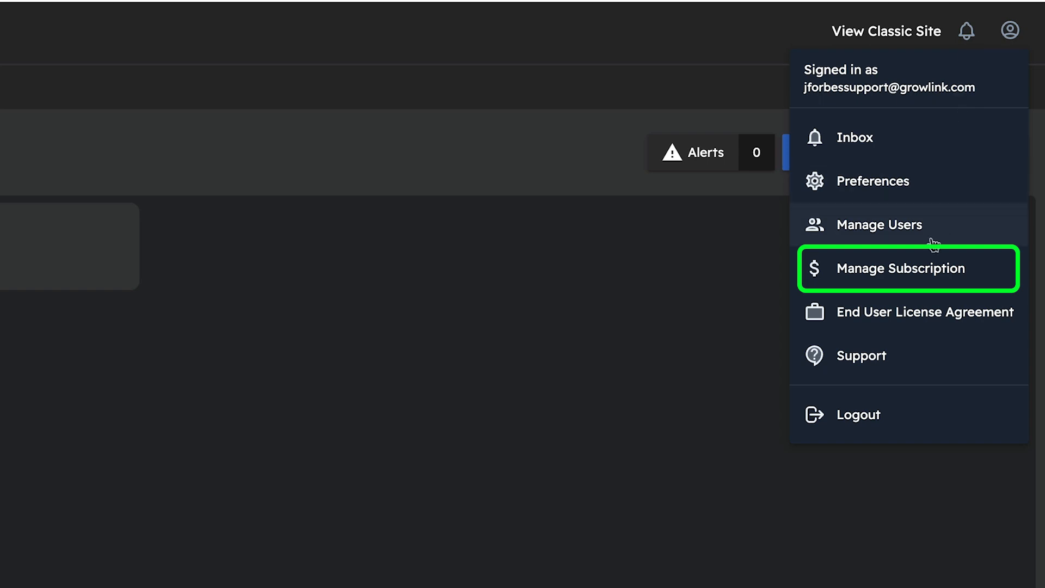
Go to Manage Subscription and review the Growlink Pro - Starter plan's Active status.
click(901, 268)
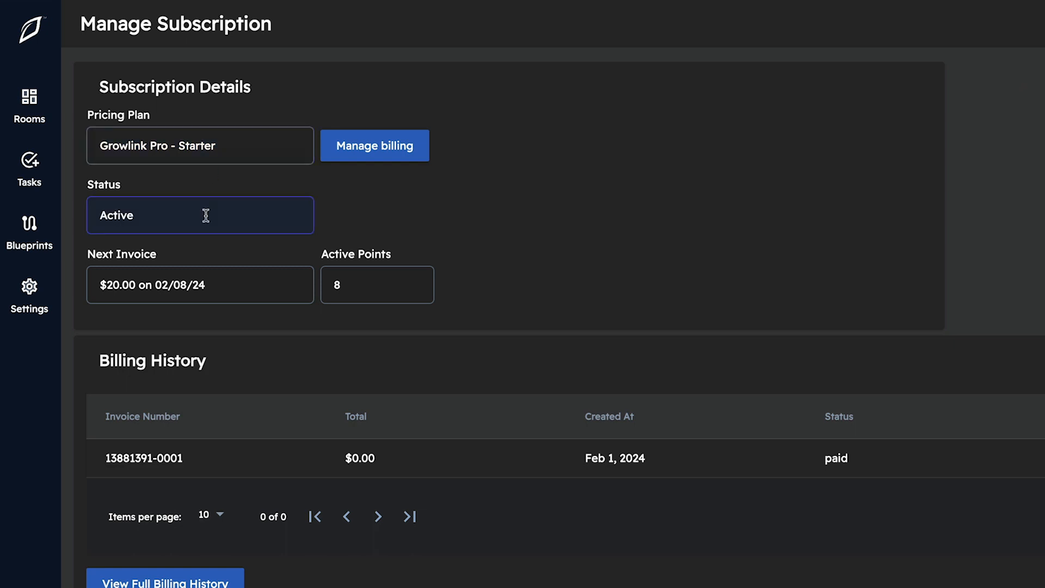
click(201, 284)
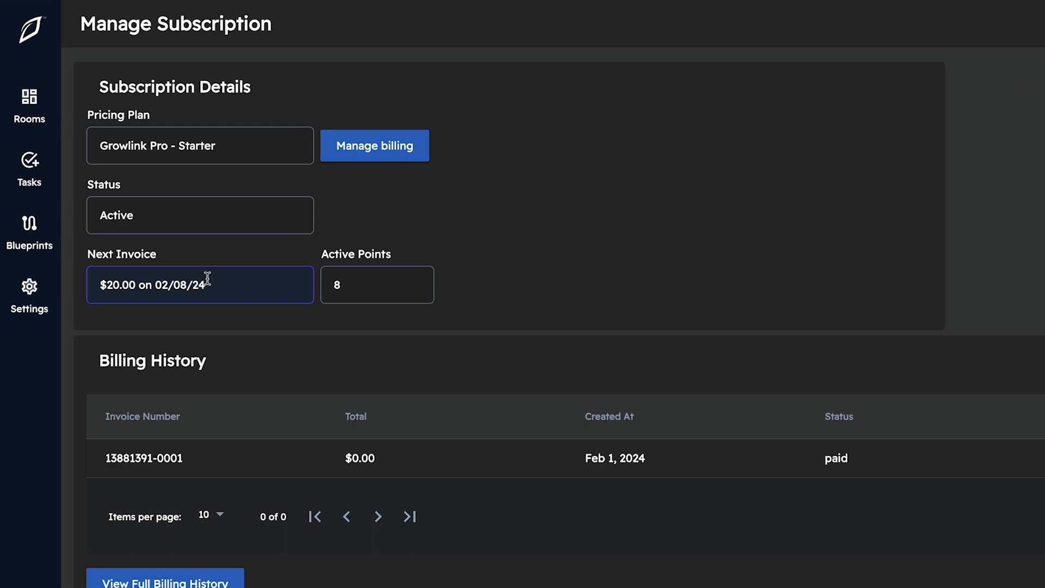
mouse_move(351, 284)
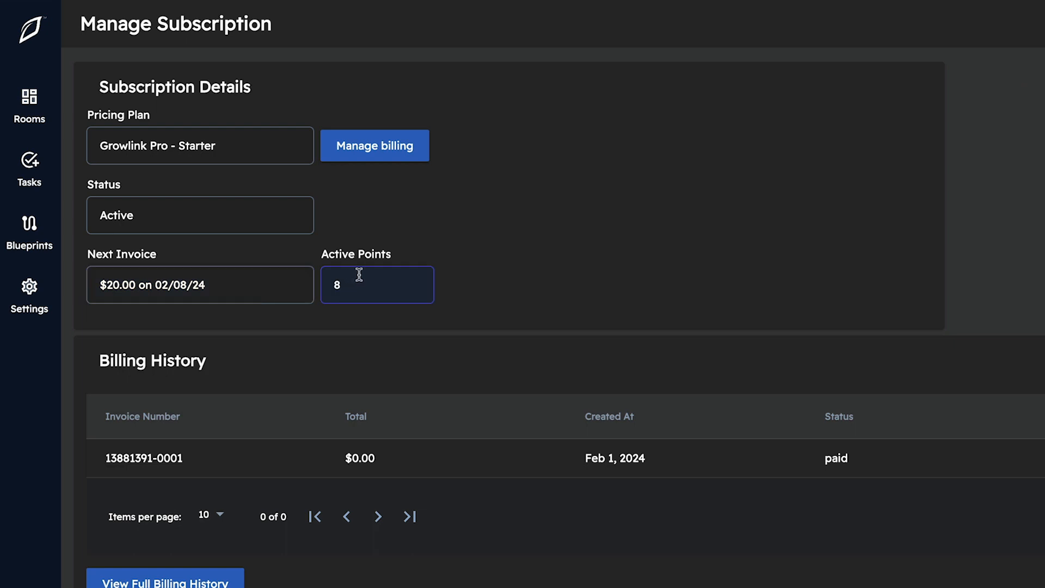
mouse_move(355, 281)
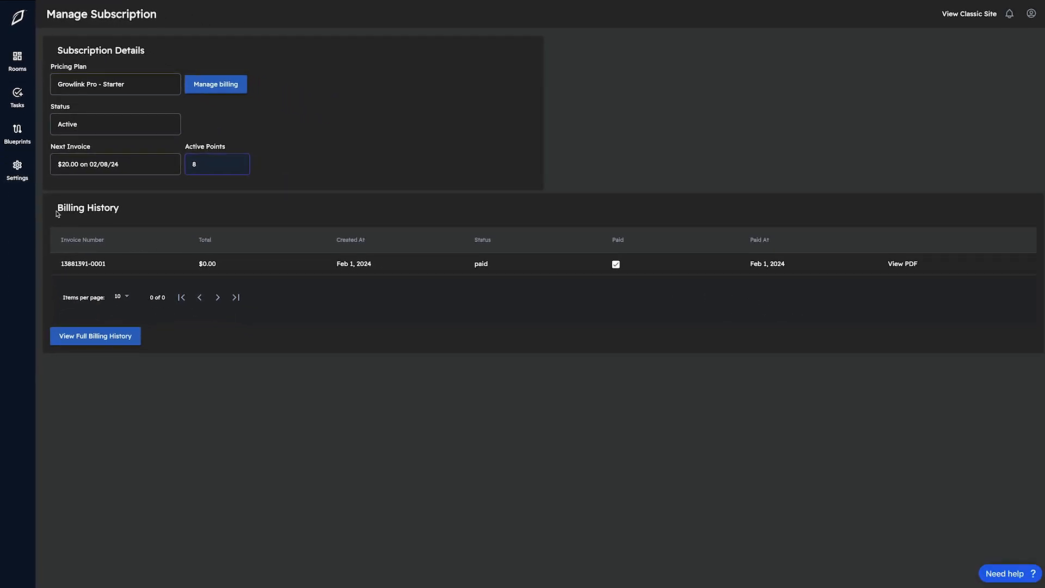
mouse_move(128, 222)
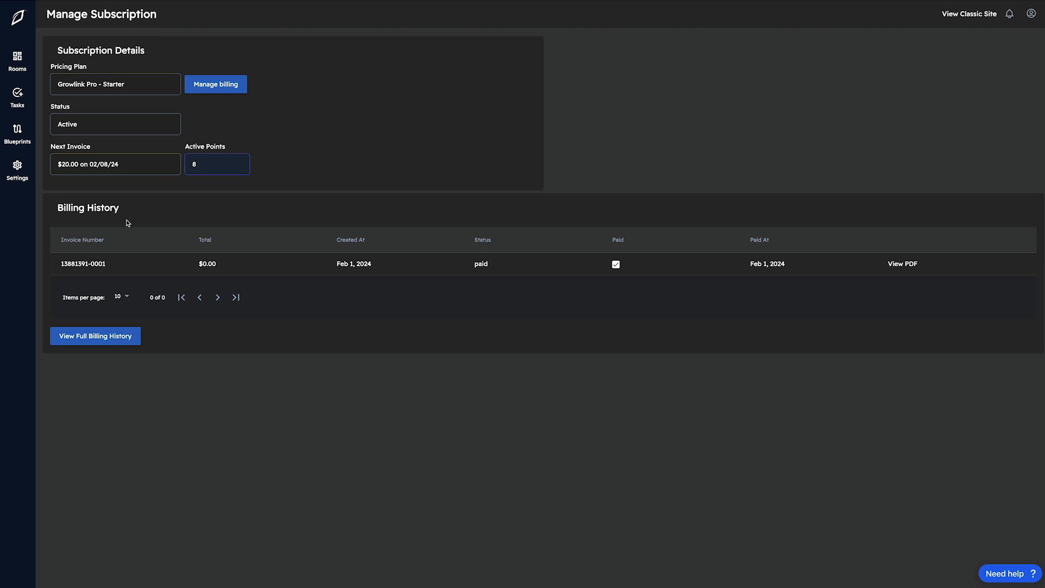
mouse_move(152, 278)
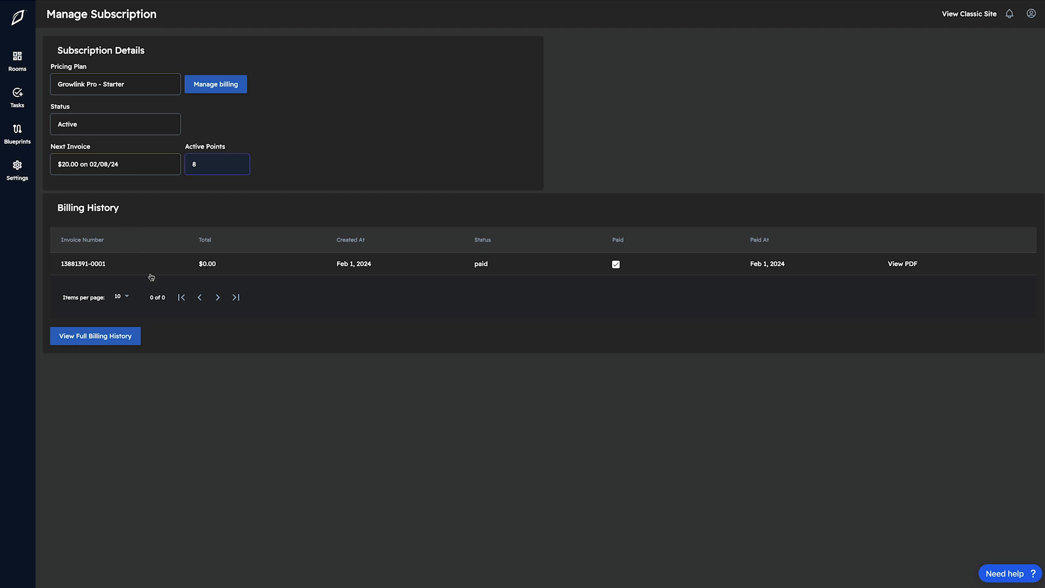
mouse_move(903, 263)
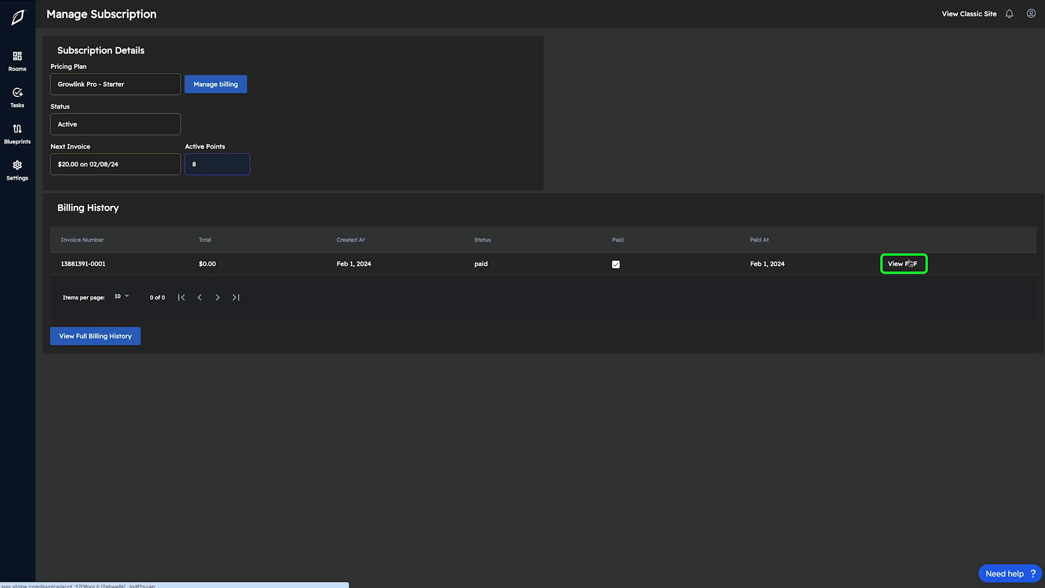
mouse_move(903, 262)
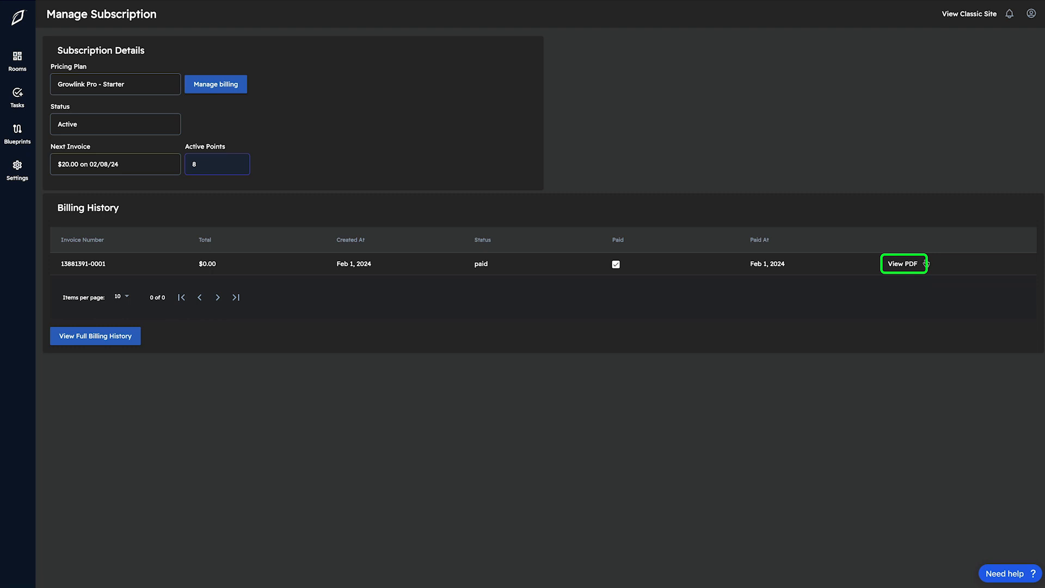
mouse_move(926, 263)
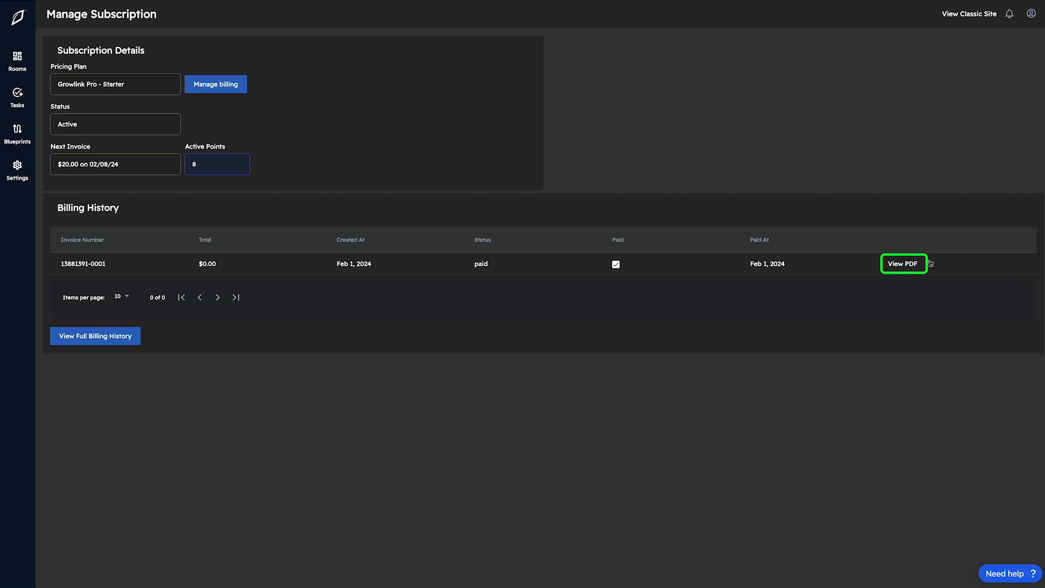
mouse_move(475, 126)
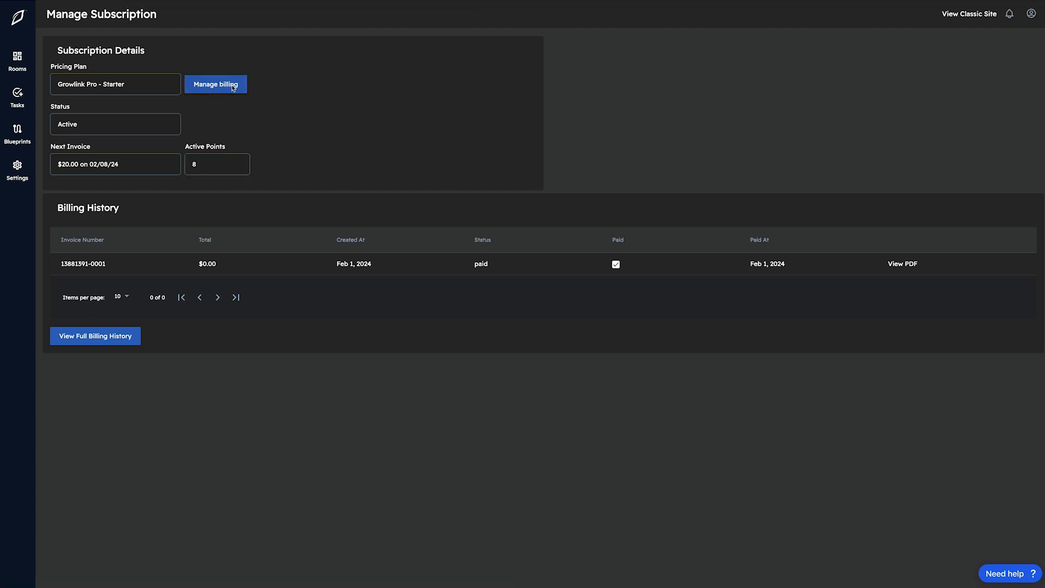
Review the plan in the Stripe billing portal, then return to Growlink.
click(214, 84)
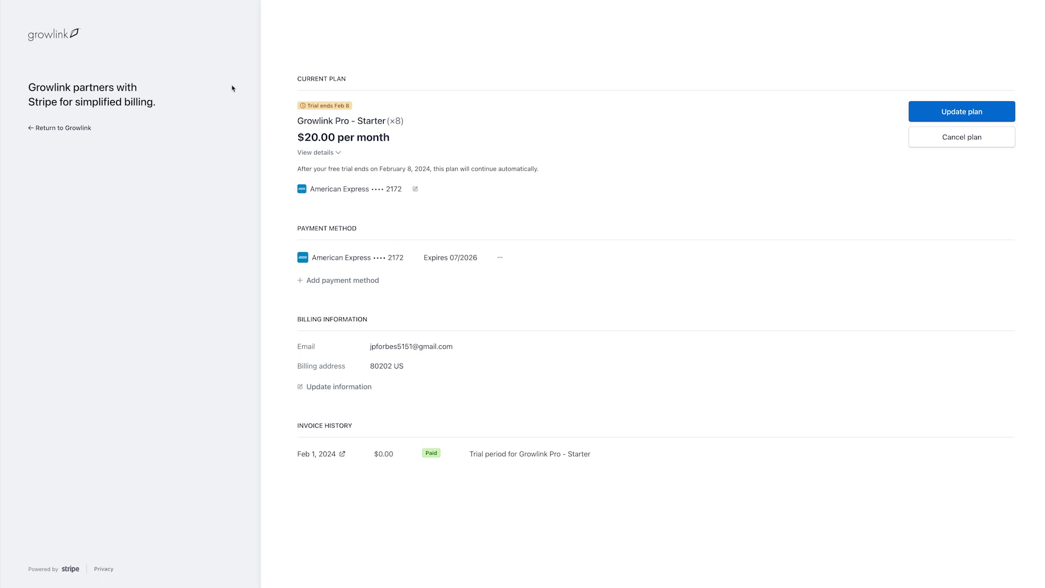
mouse_move(797, 49)
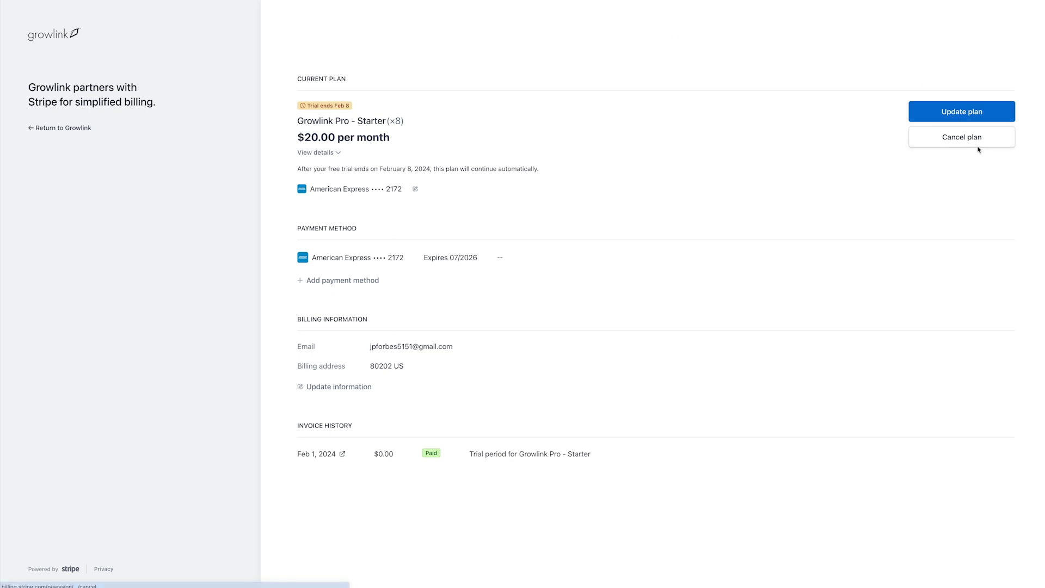
mouse_move(961, 137)
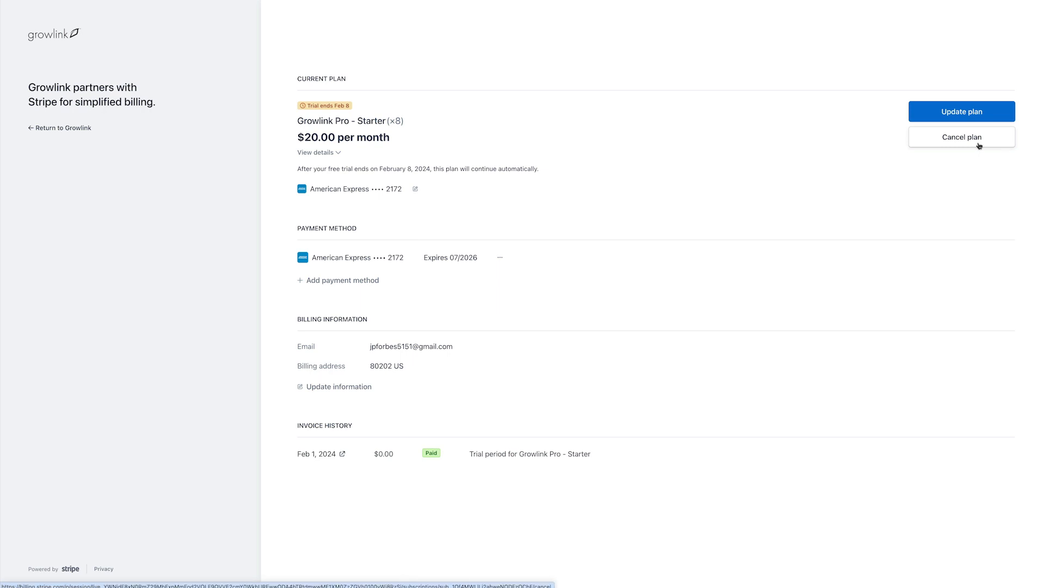
mouse_move(431, 217)
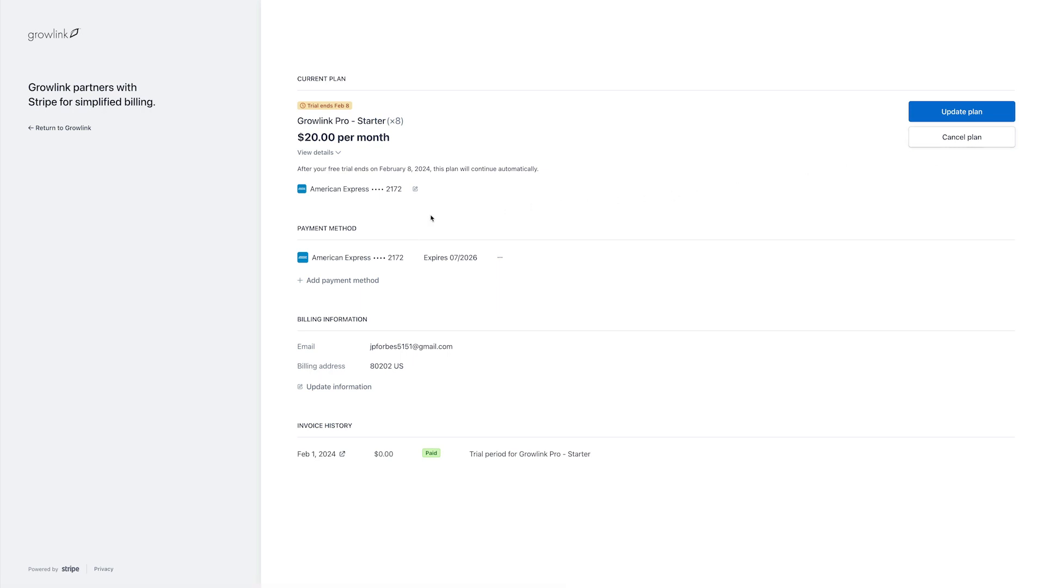
mouse_move(274, 259)
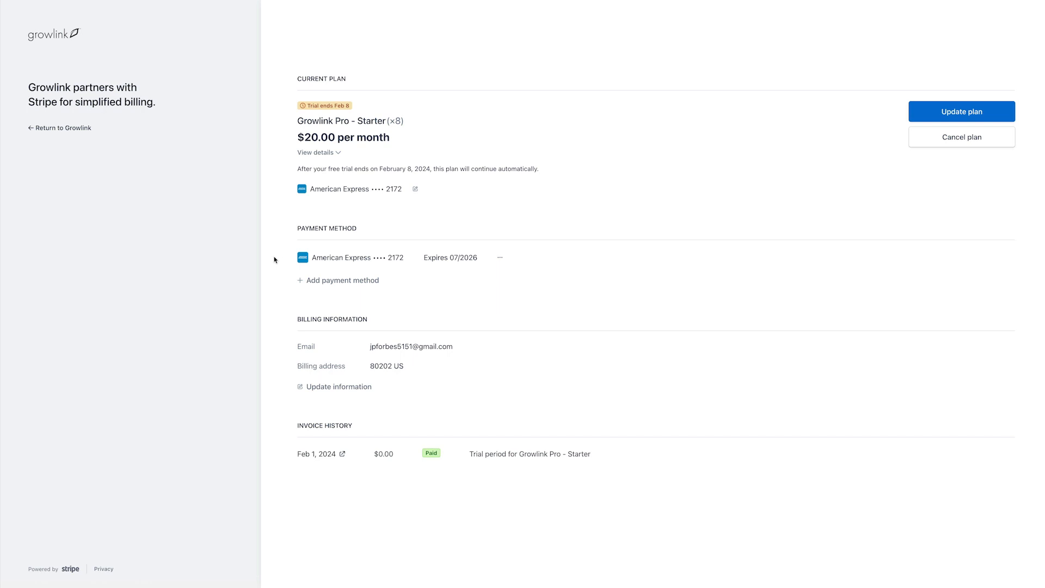
mouse_move(63, 129)
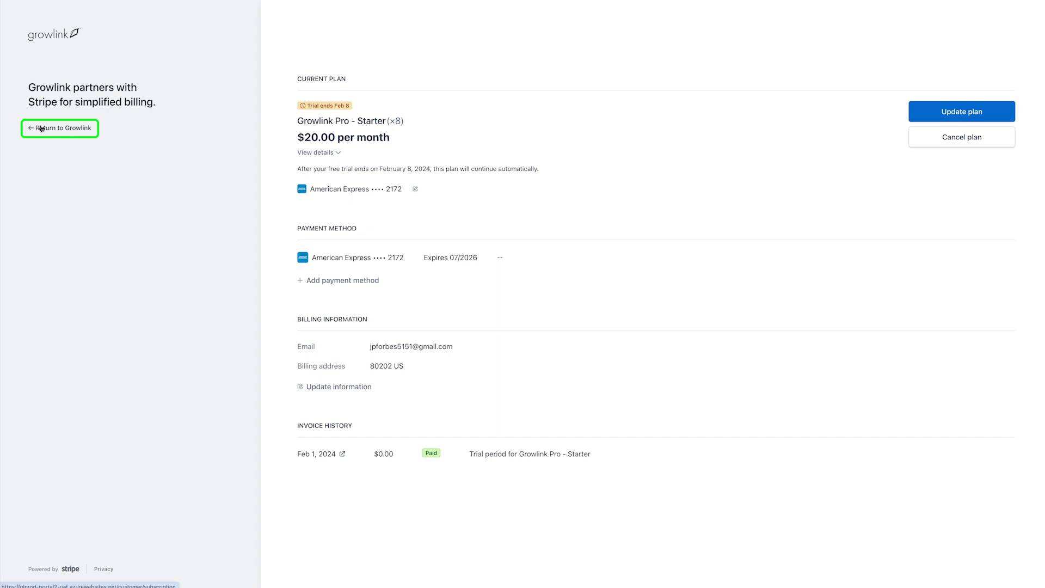
click(60, 129)
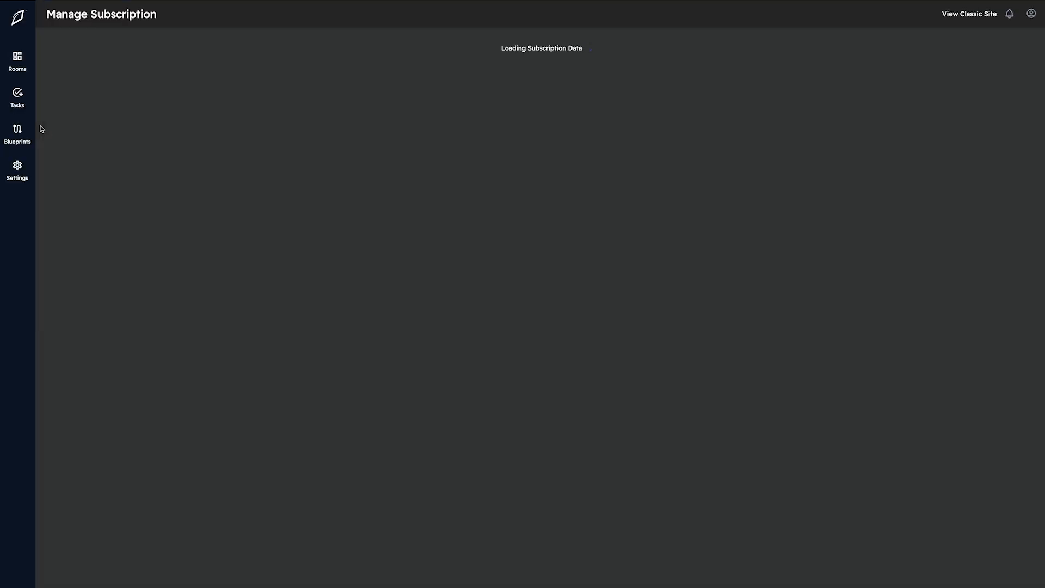